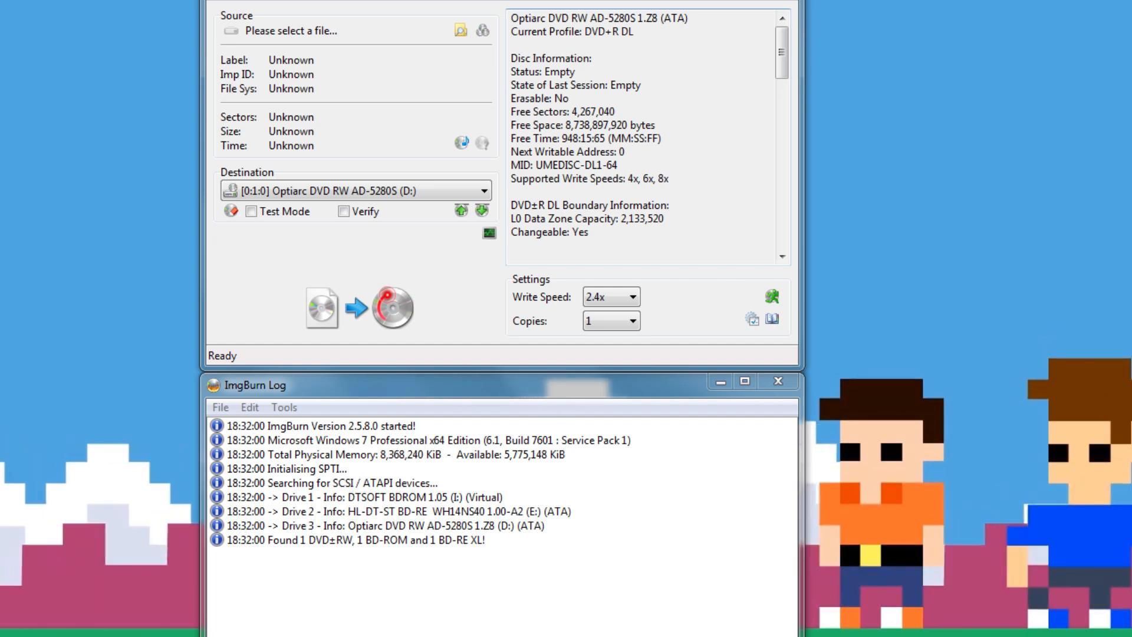
Step: Load Halo4.dvd as the source image and leave the drive's advanced settings unchanged
click(460, 30)
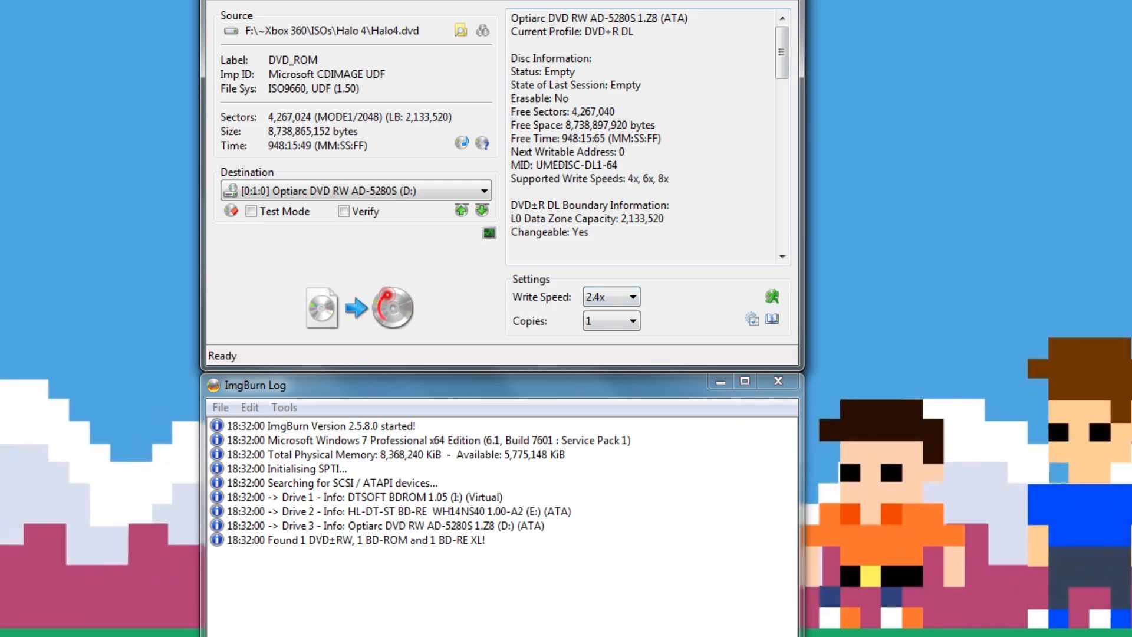
click(771, 297)
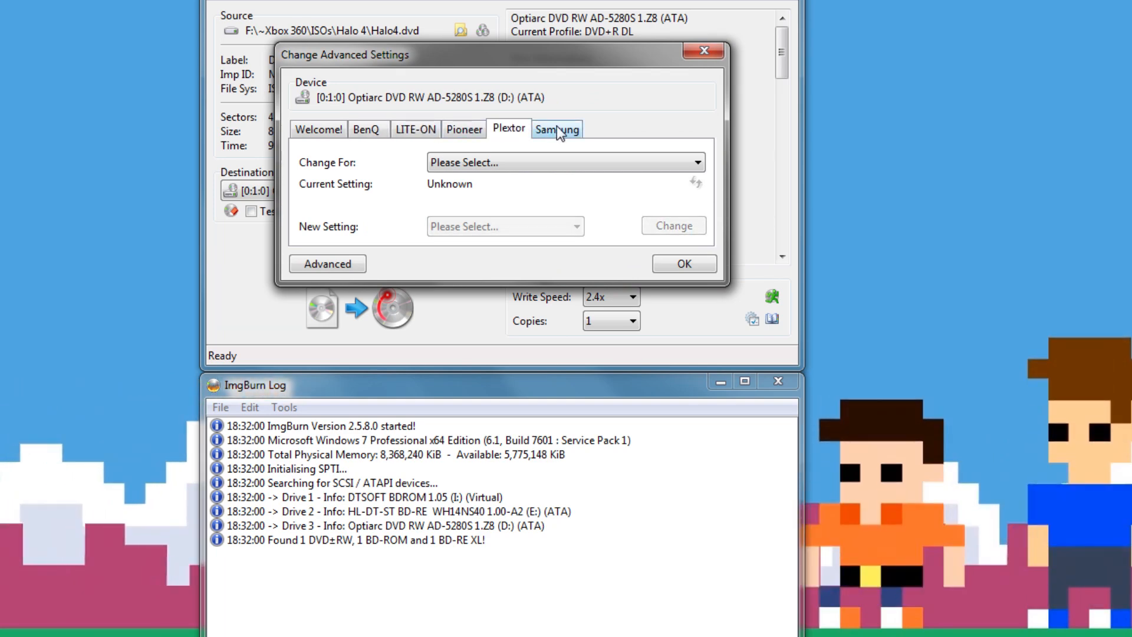
click(319, 129)
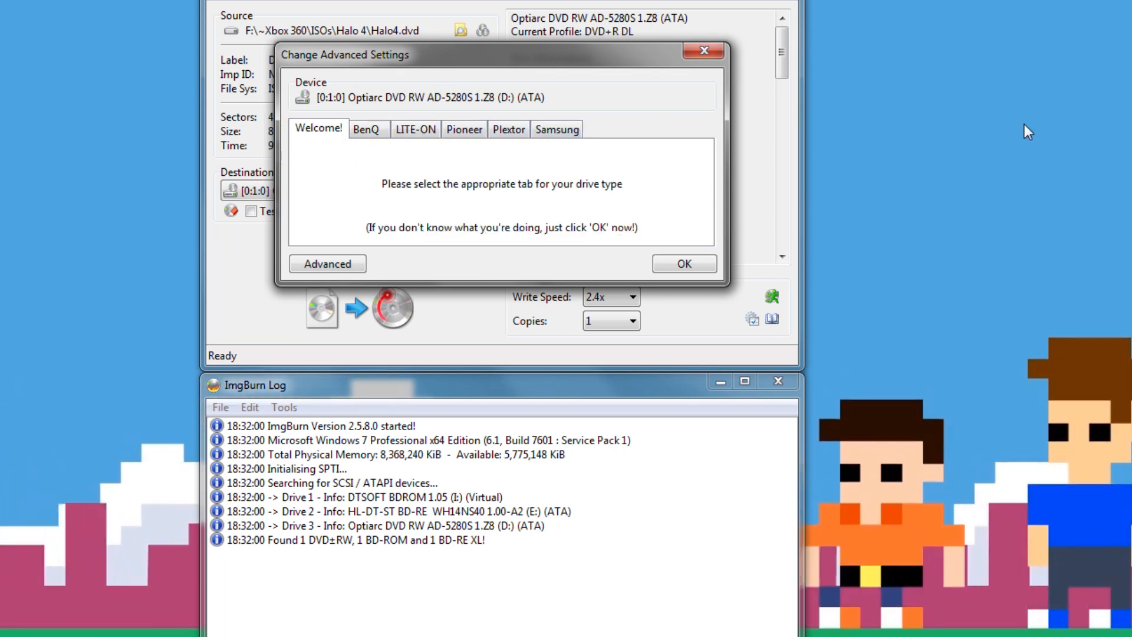
click(682, 263)
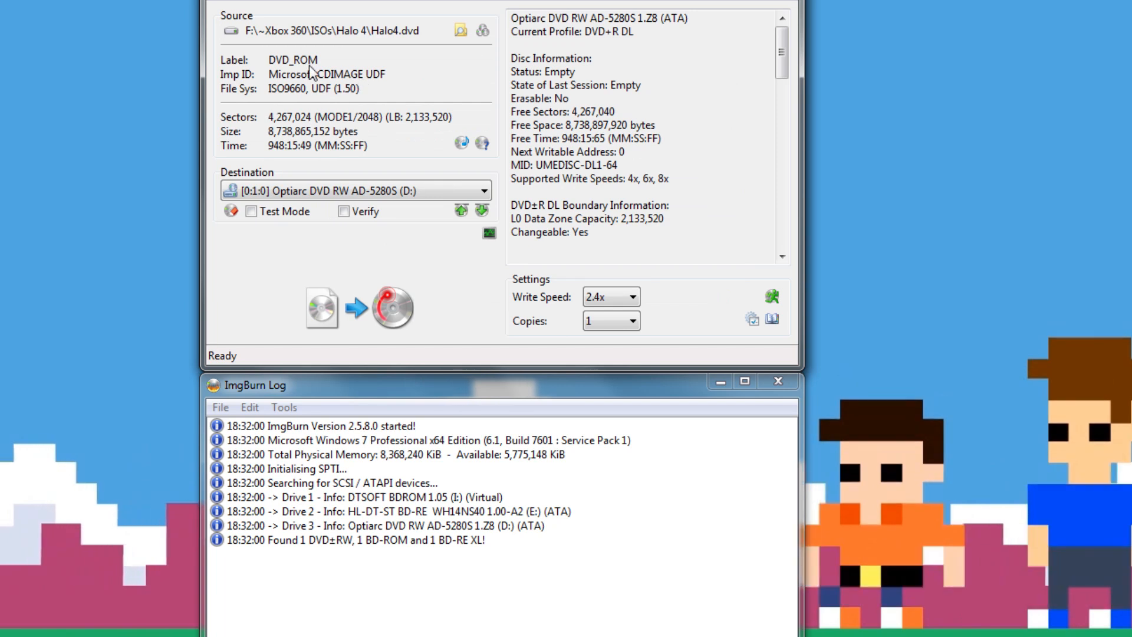
mouse_move(390, 101)
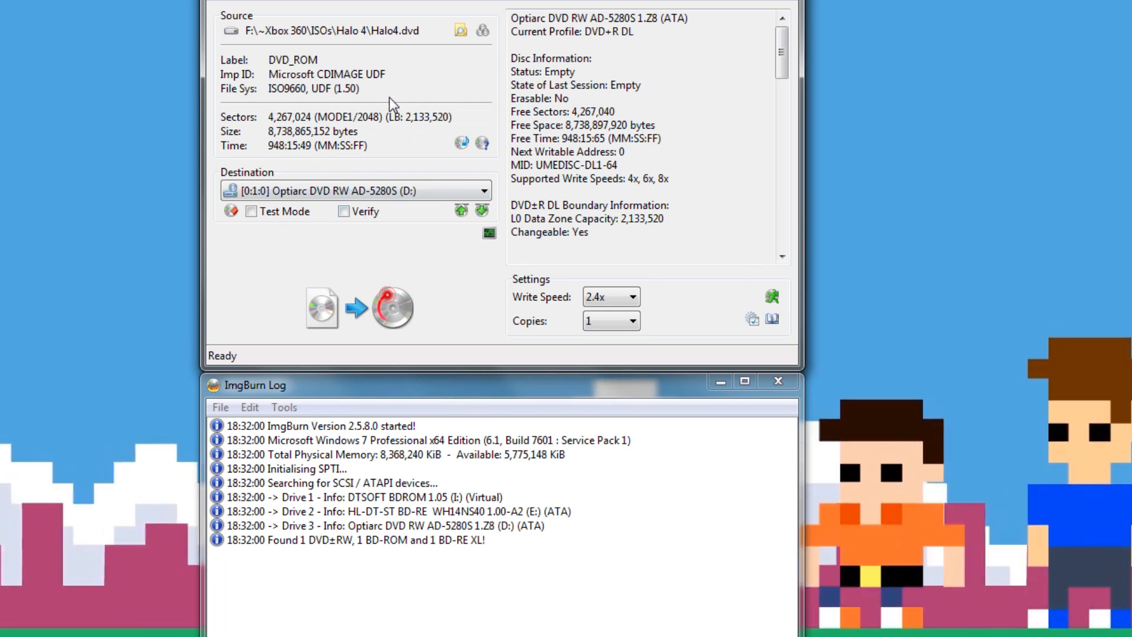
mouse_move(382, 117)
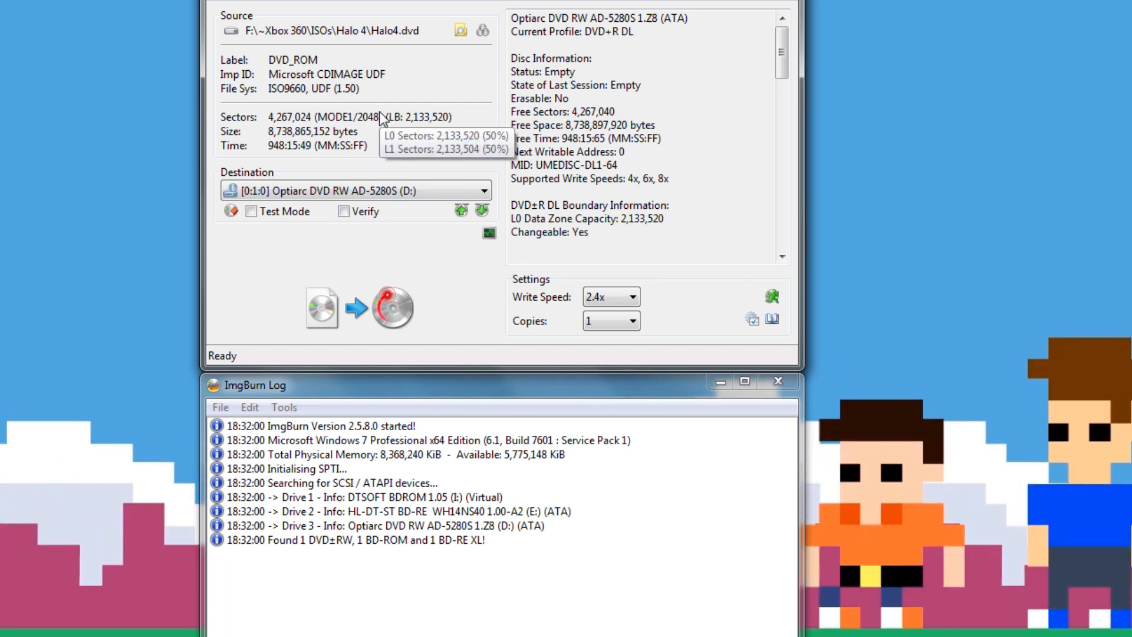
mouse_move(373, 105)
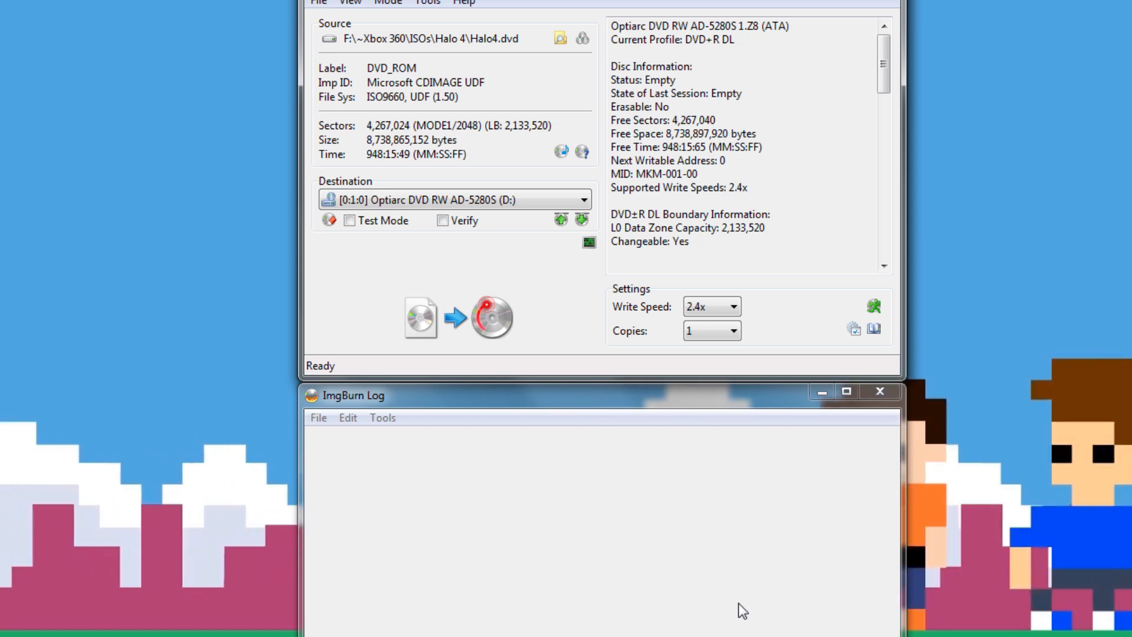
mouse_move(717, 594)
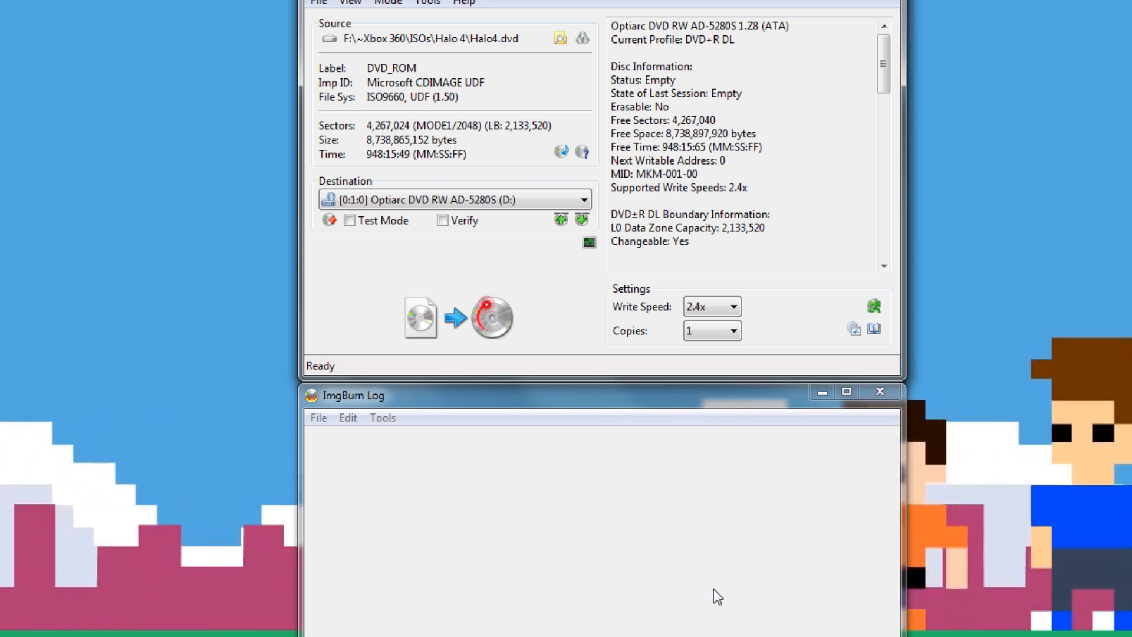
mouse_move(690, 605)
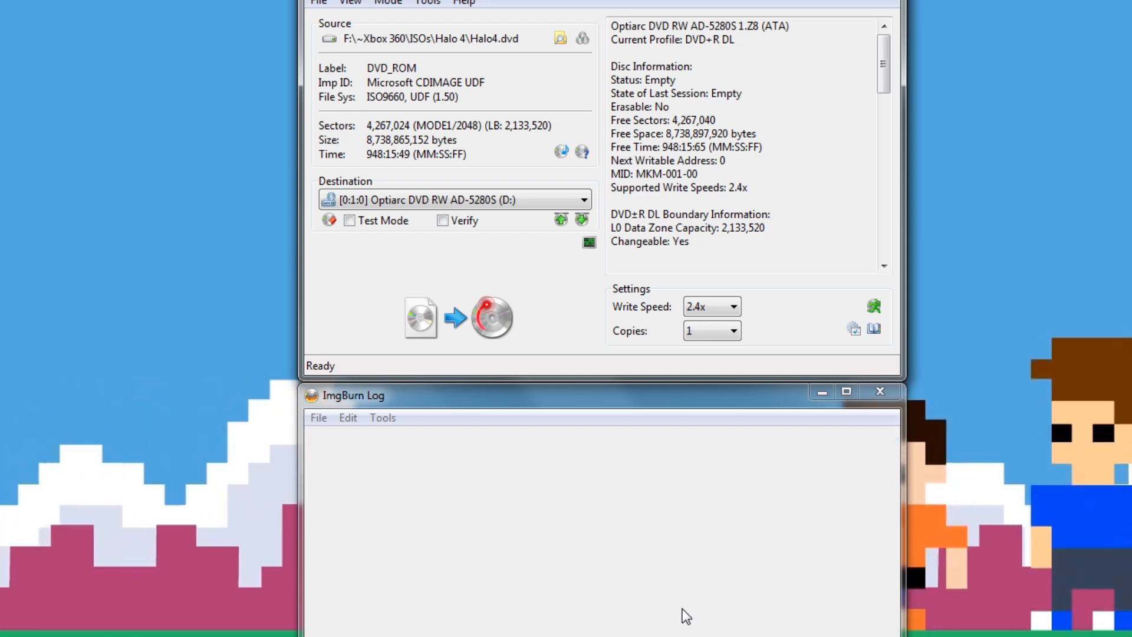
mouse_move(563, 195)
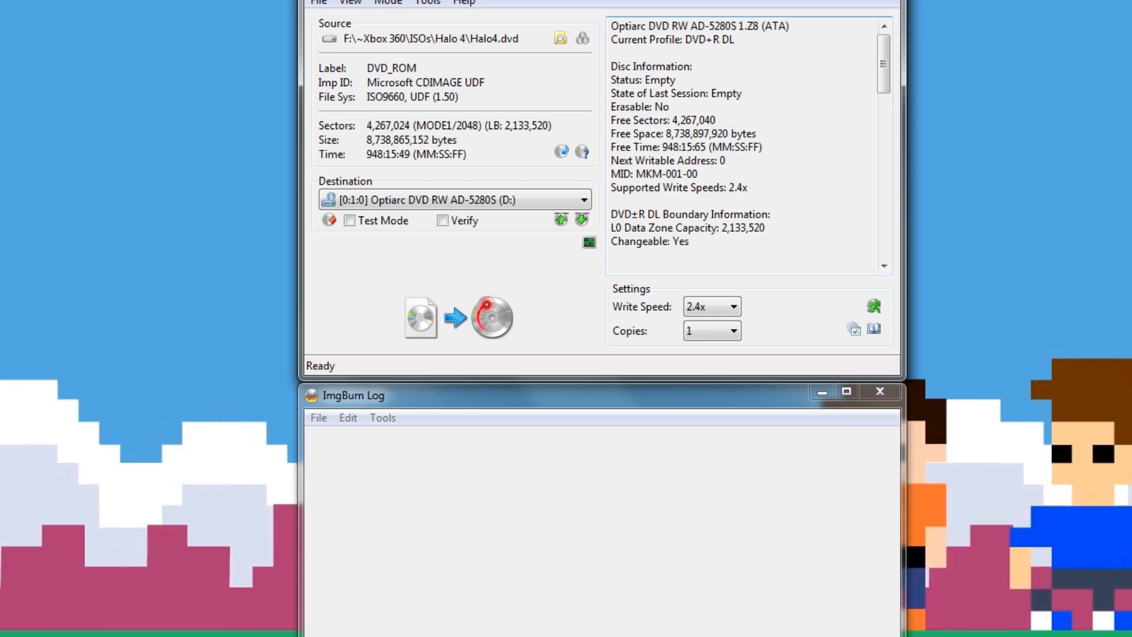
Step: Review the refreshed disc information for the blank Verbatim MKM-001-00 DVD+R DL at 2.4x
scroll(down, 3)
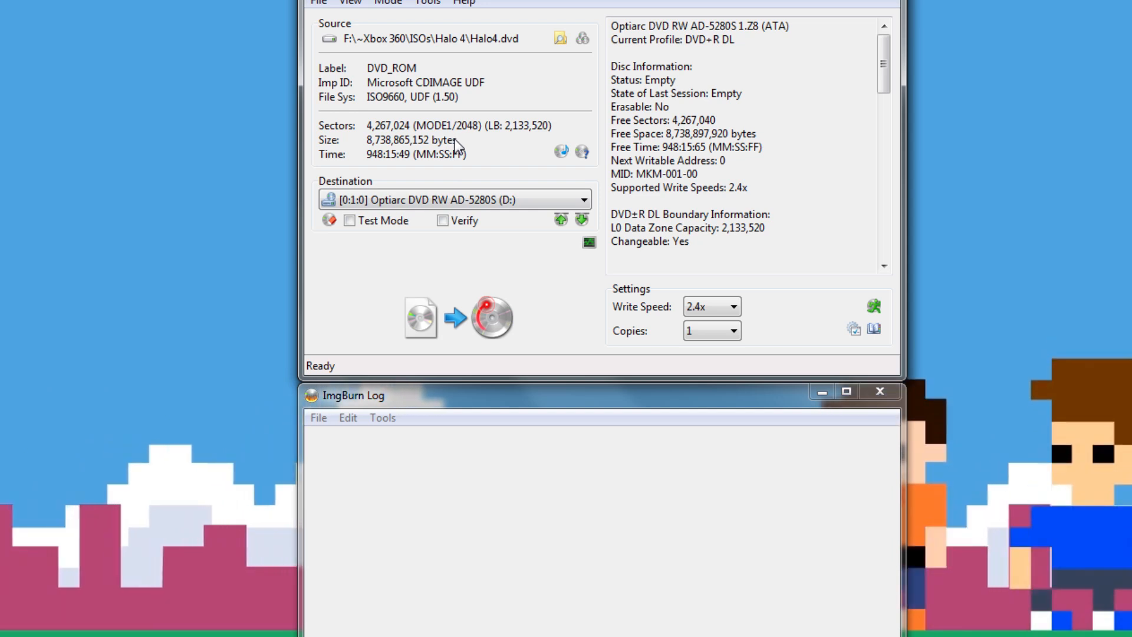
mouse_move(455, 139)
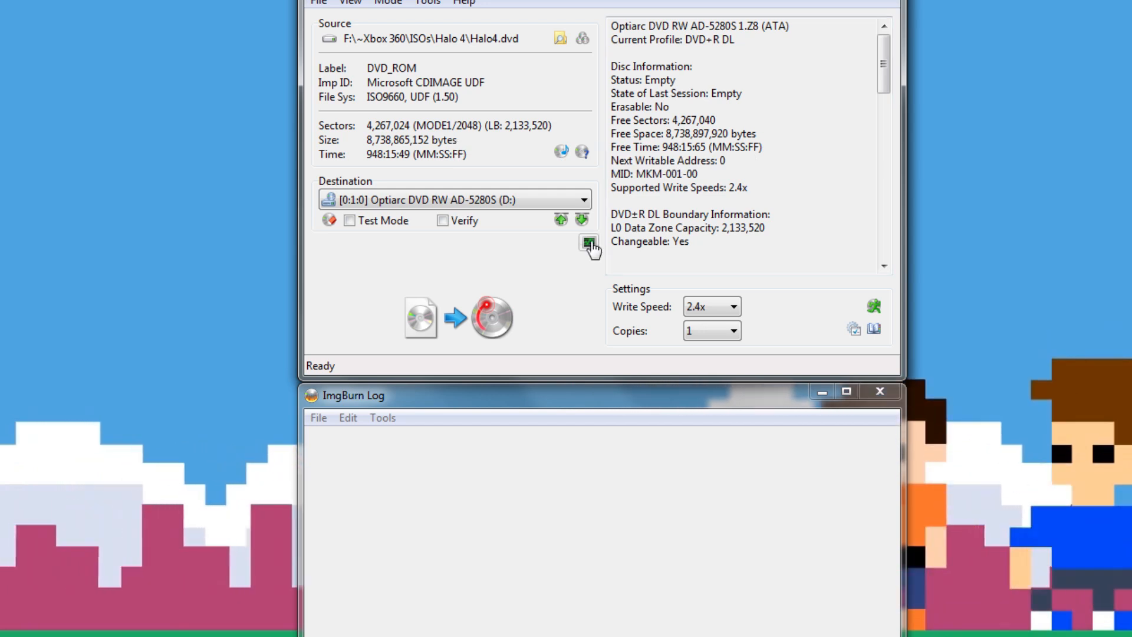
mouse_move(516, 92)
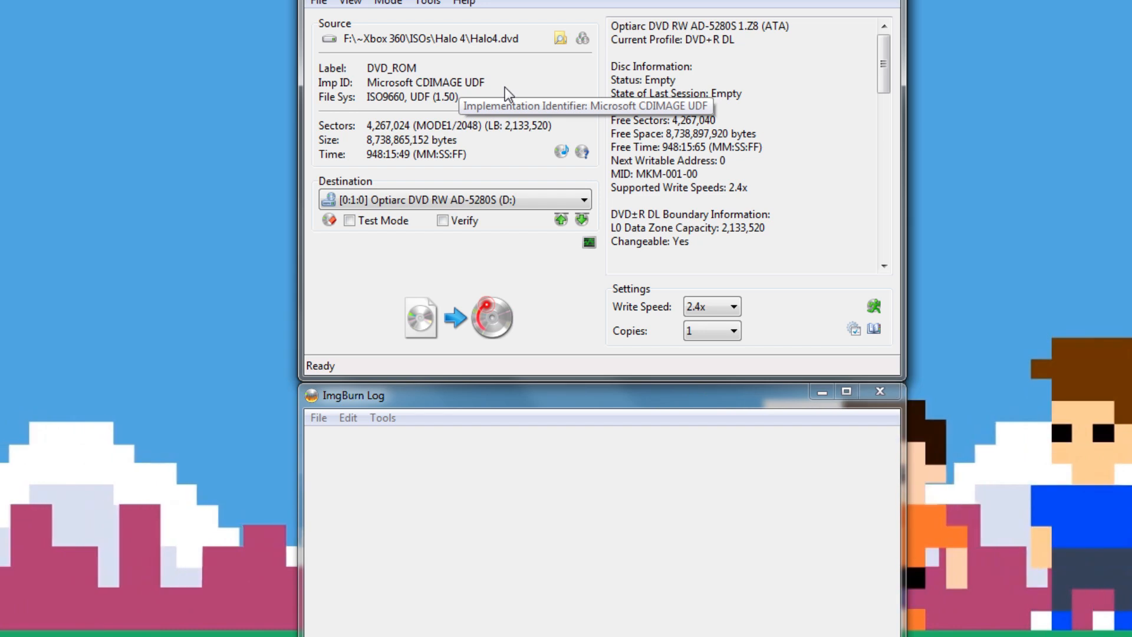
mouse_move(451, 317)
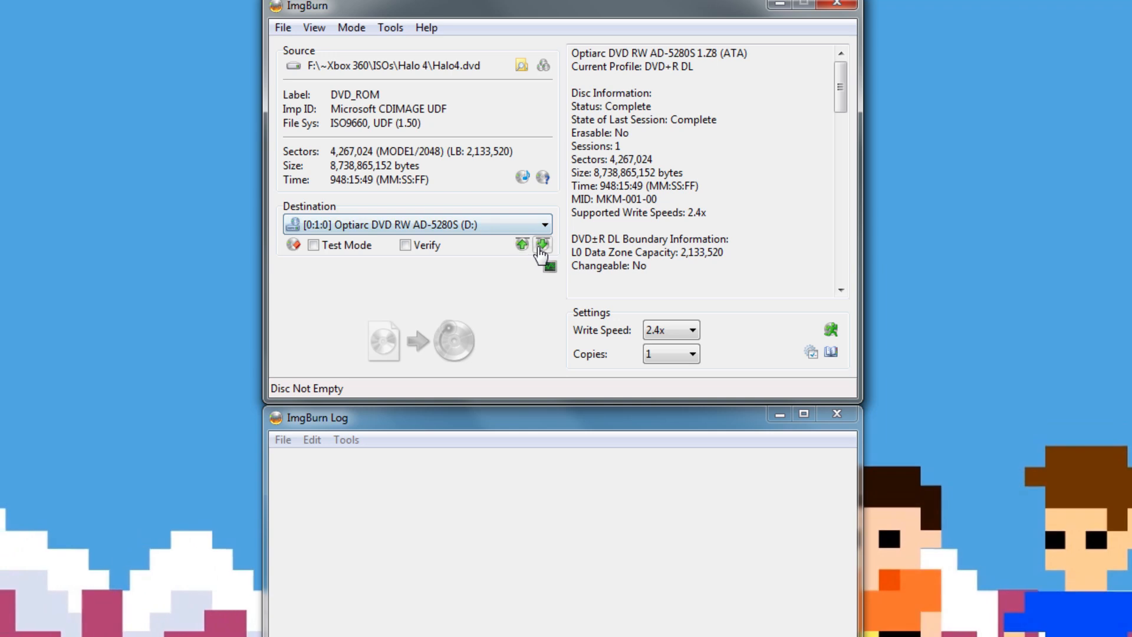
Step: Eject the freshly burned Halo 4 dual-layer disc from the Optiarc drive
click(540, 244)
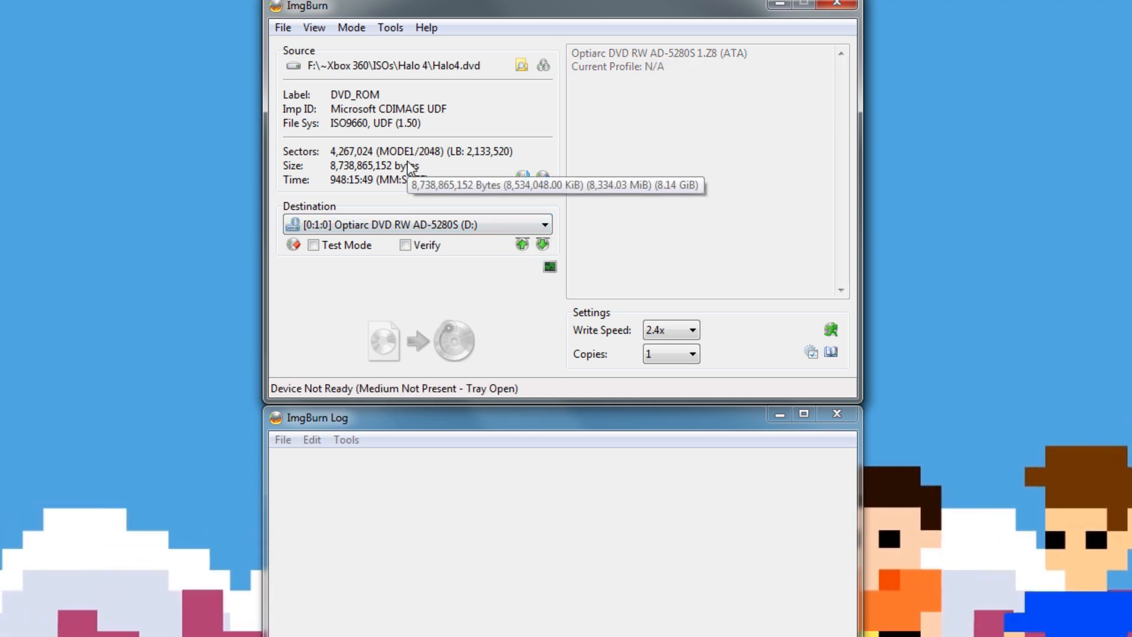
mouse_move(439, 237)
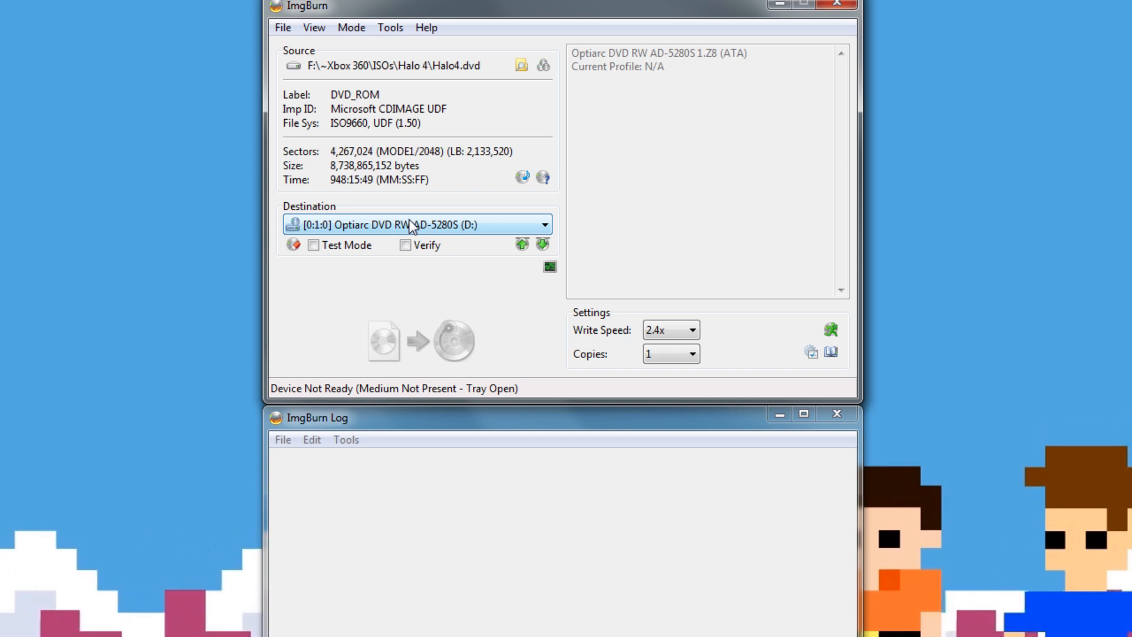
mouse_move(454, 290)
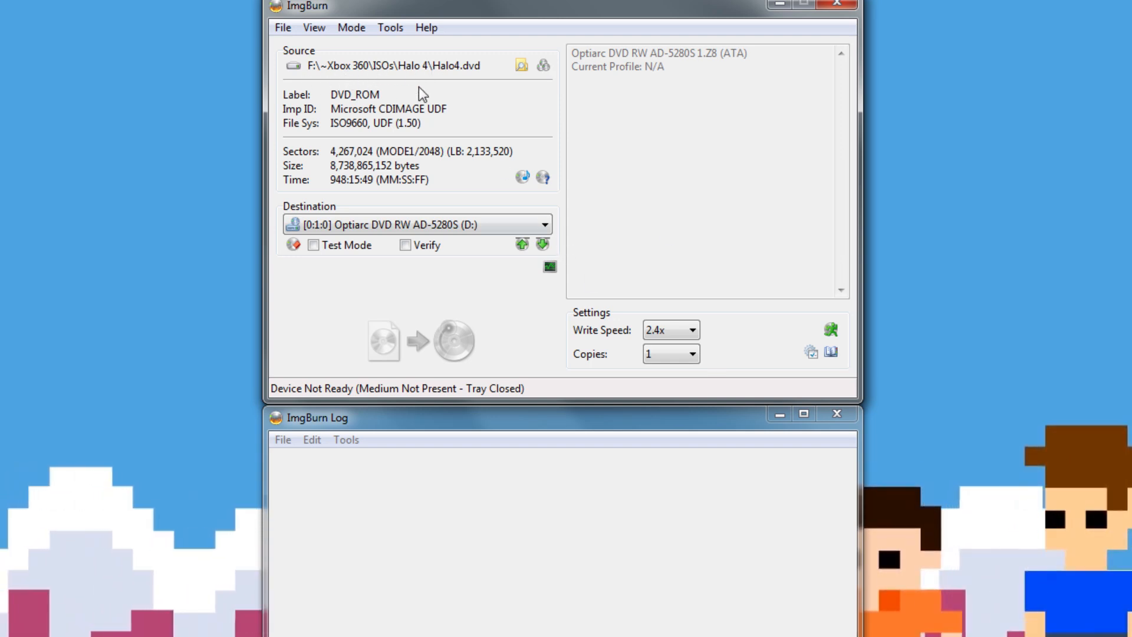
mouse_move(399, 121)
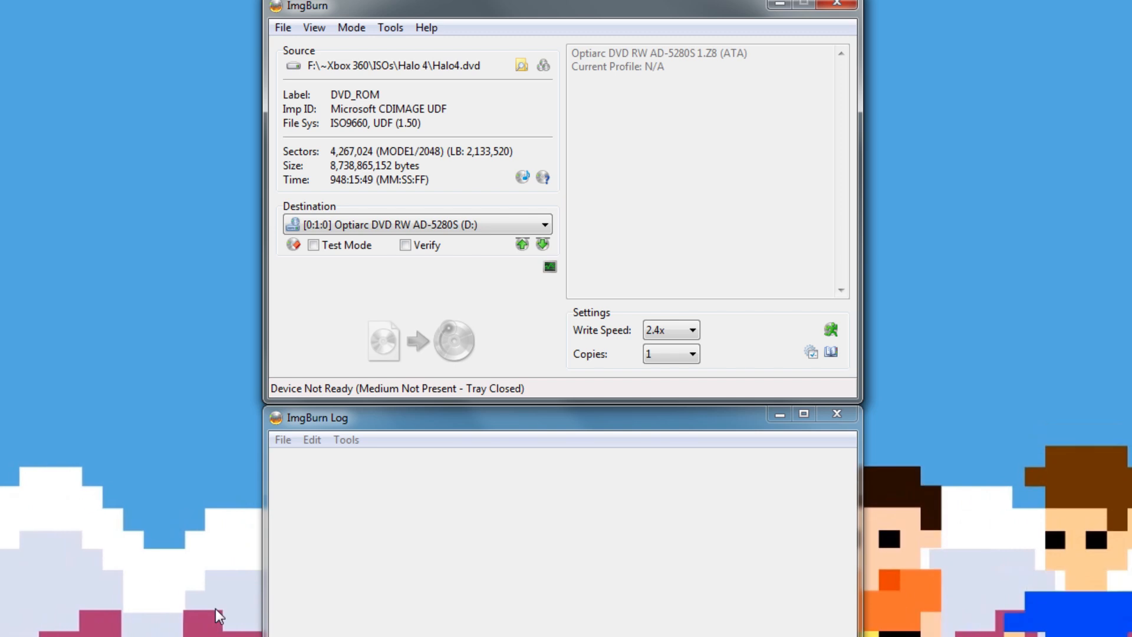
mouse_move(859, 323)
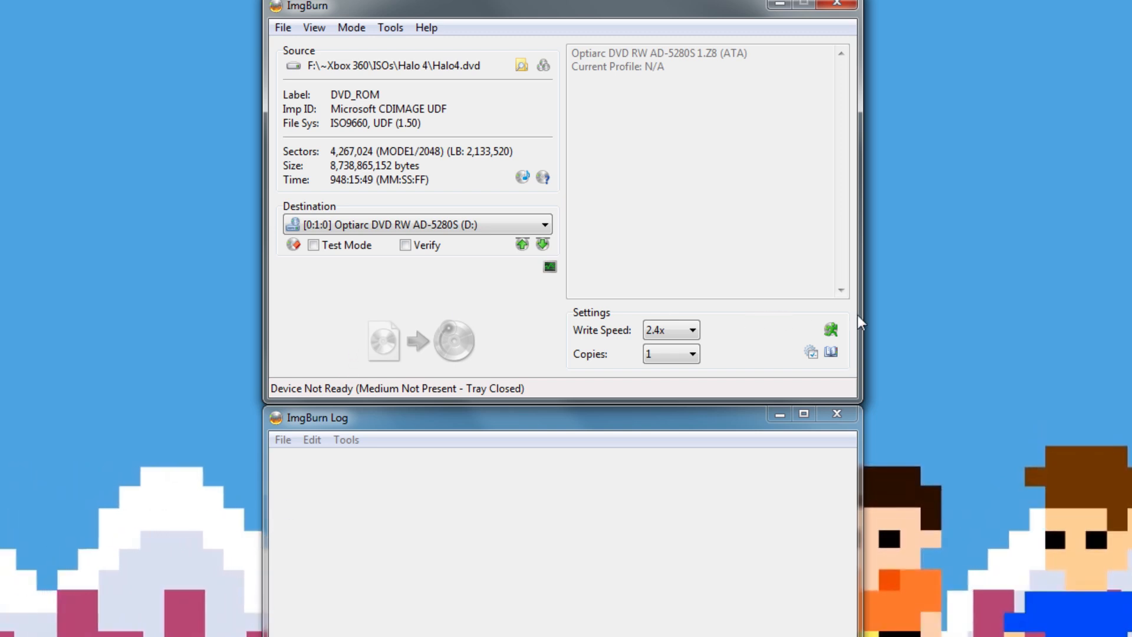
mouse_move(535, 329)
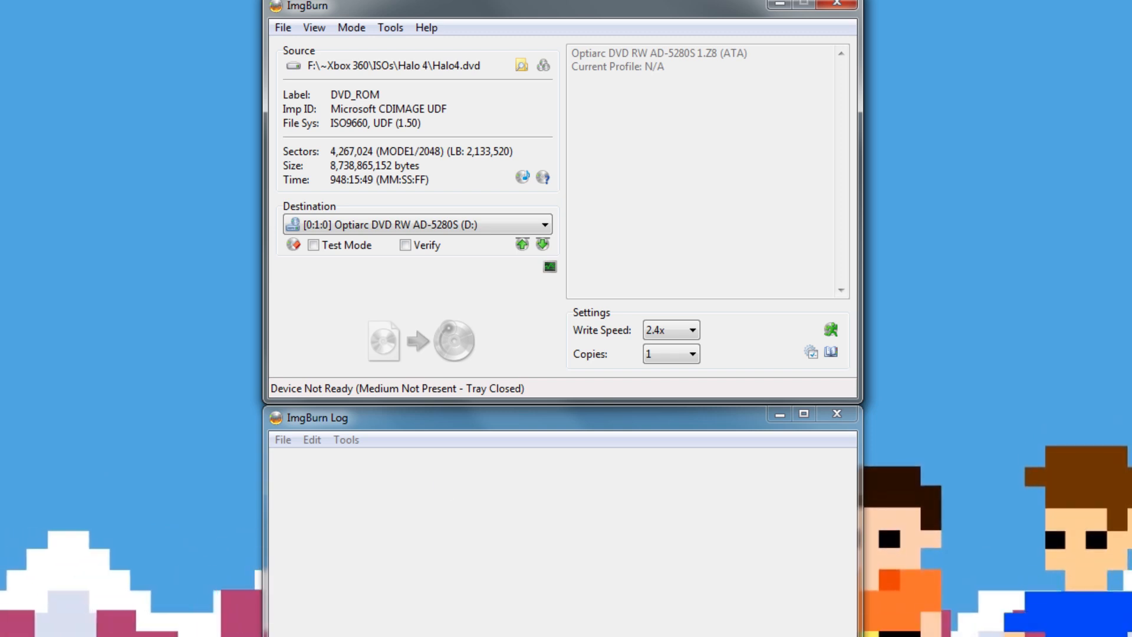
mouse_move(451, 343)
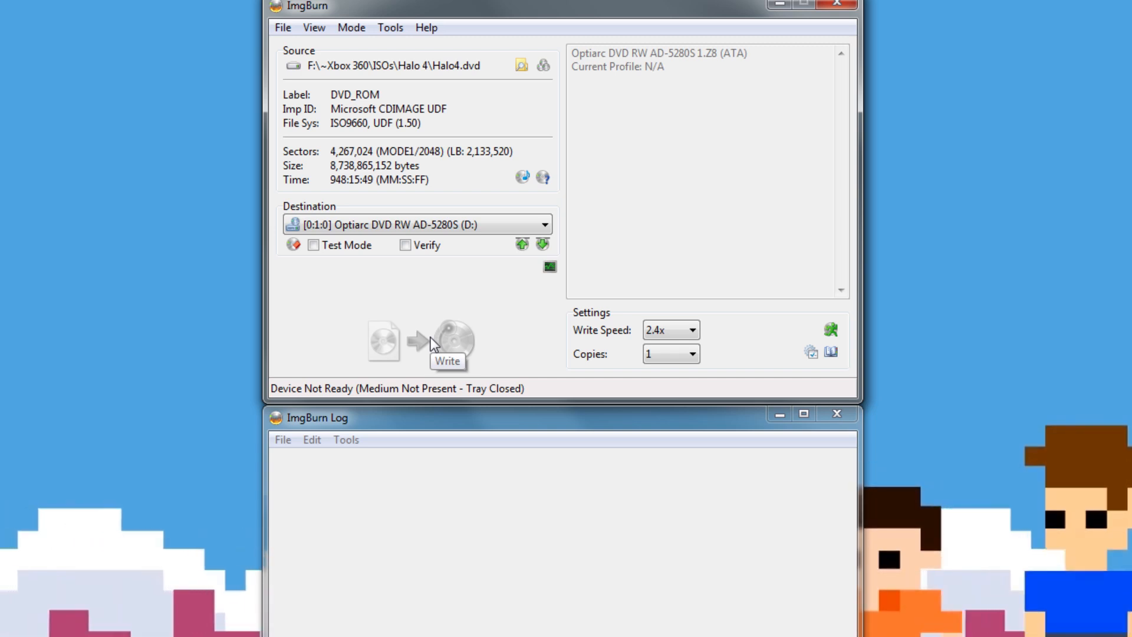
mouse_move(577, 193)
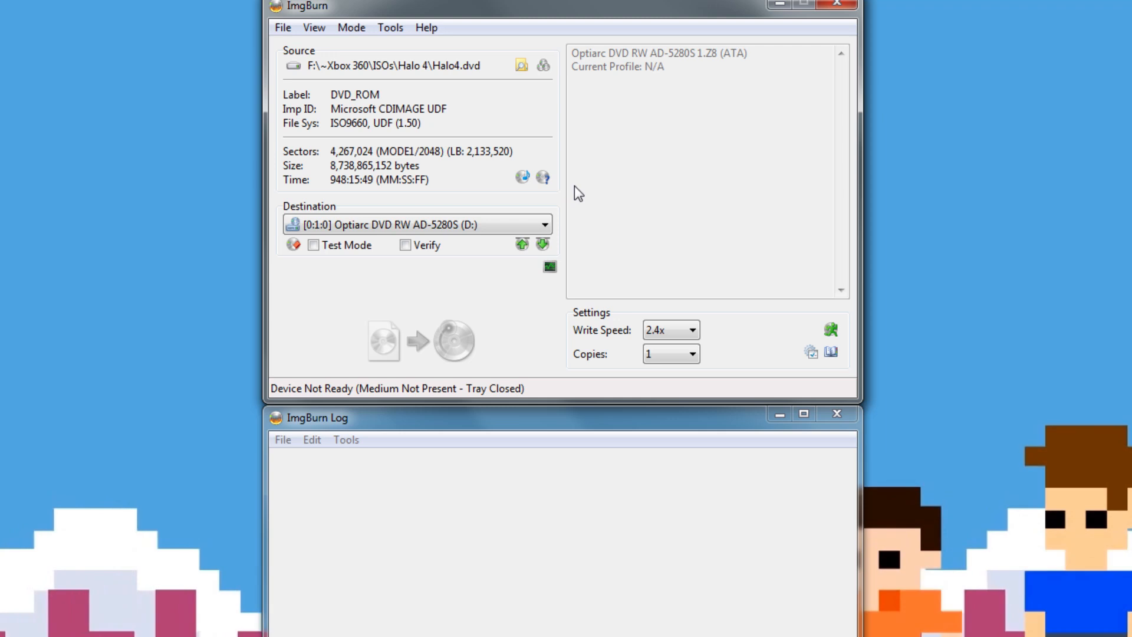
mouse_move(528, 350)
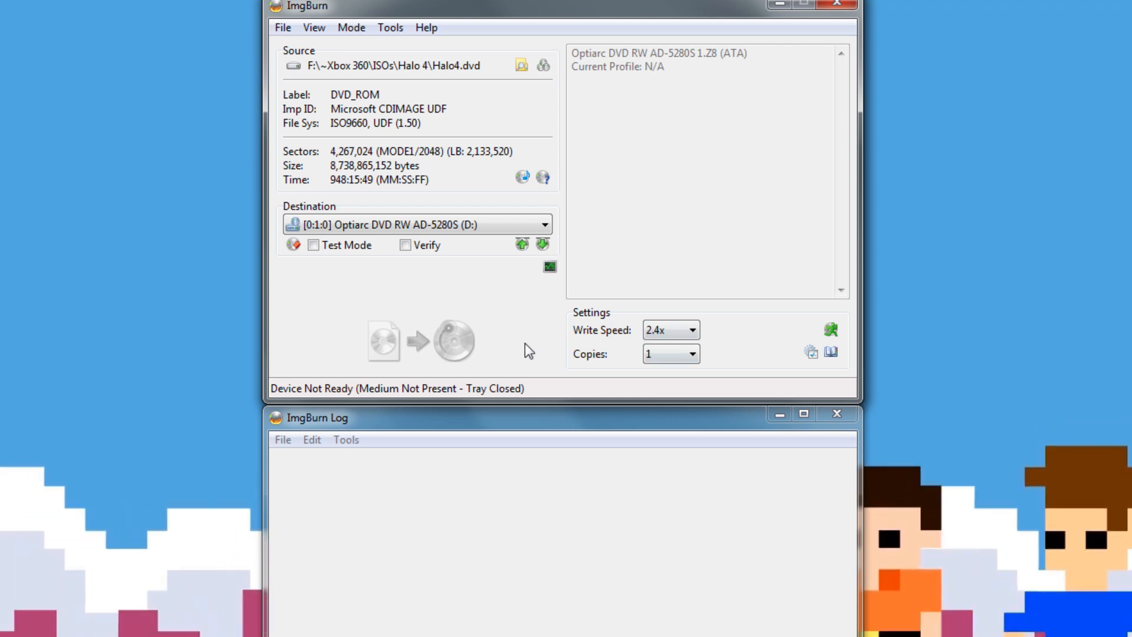
mouse_move(745, 330)
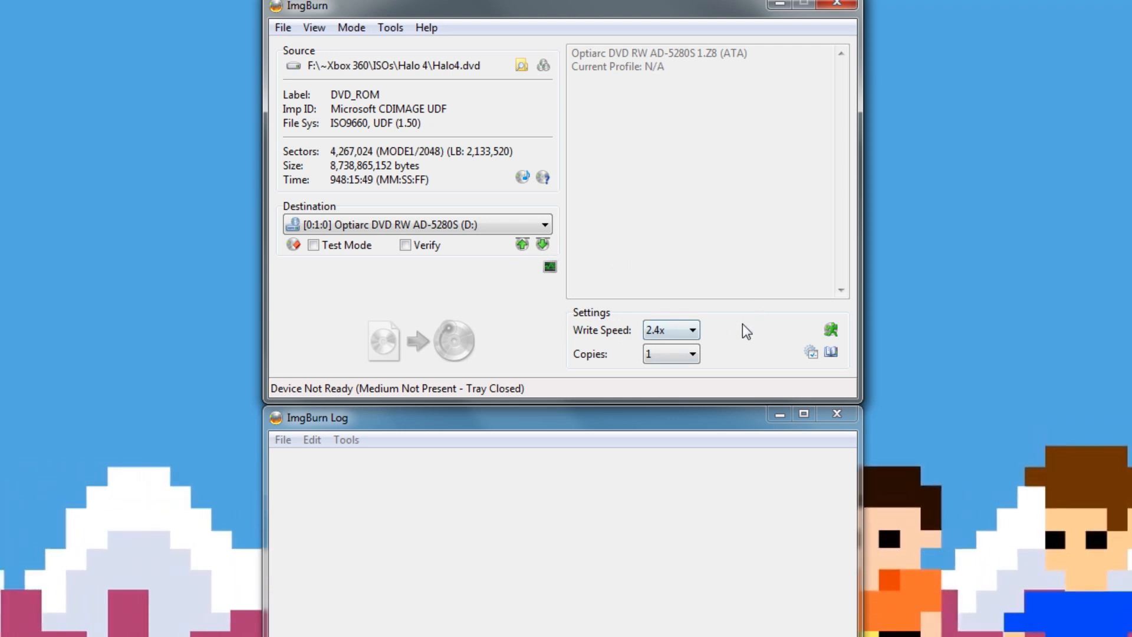
mouse_move(552, 318)
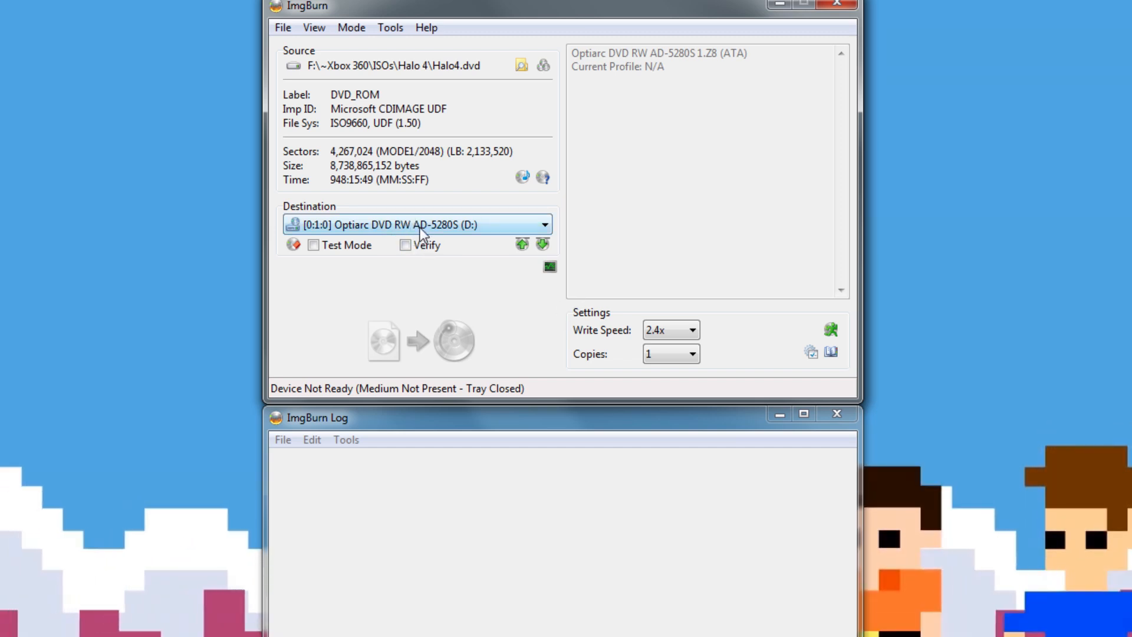
mouse_move(399, 338)
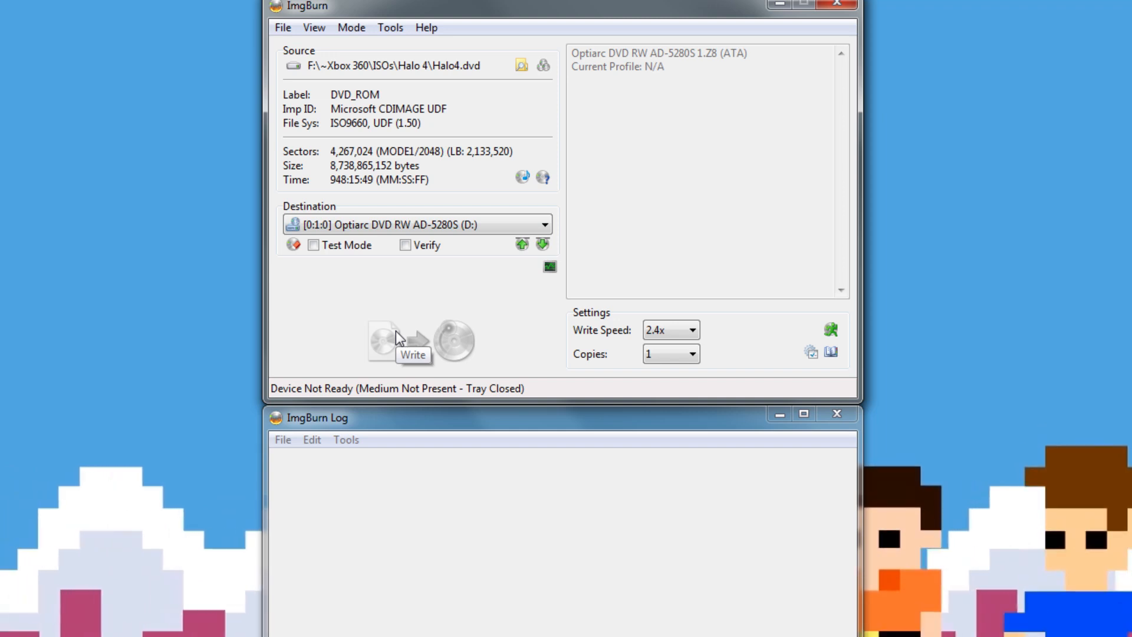
mouse_move(436, 189)
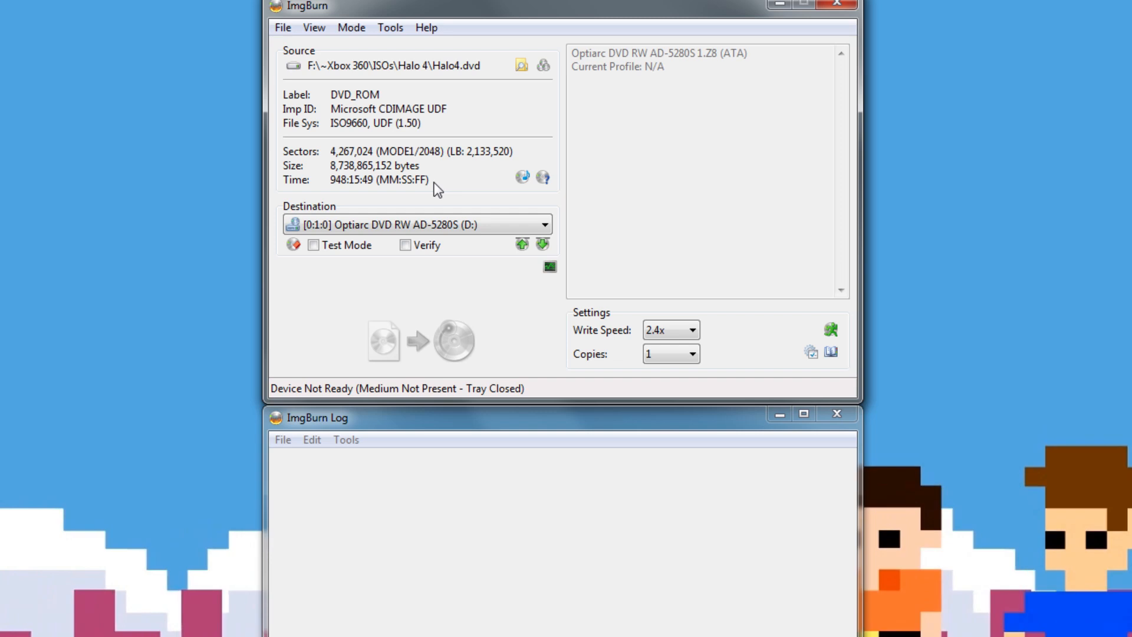
mouse_move(448, 215)
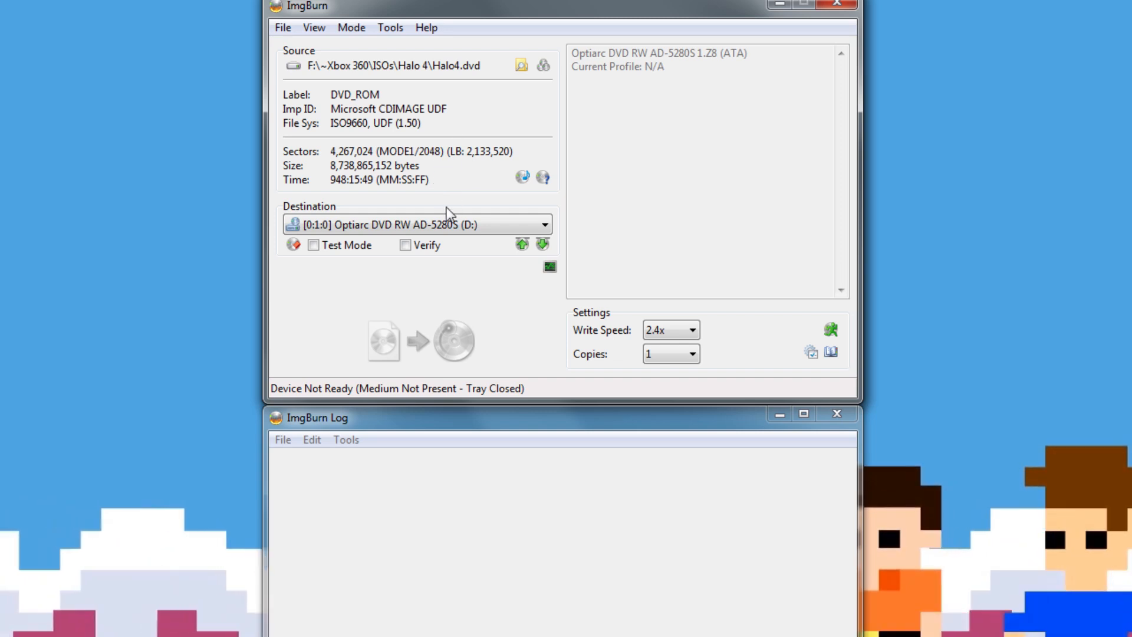
mouse_move(447, 194)
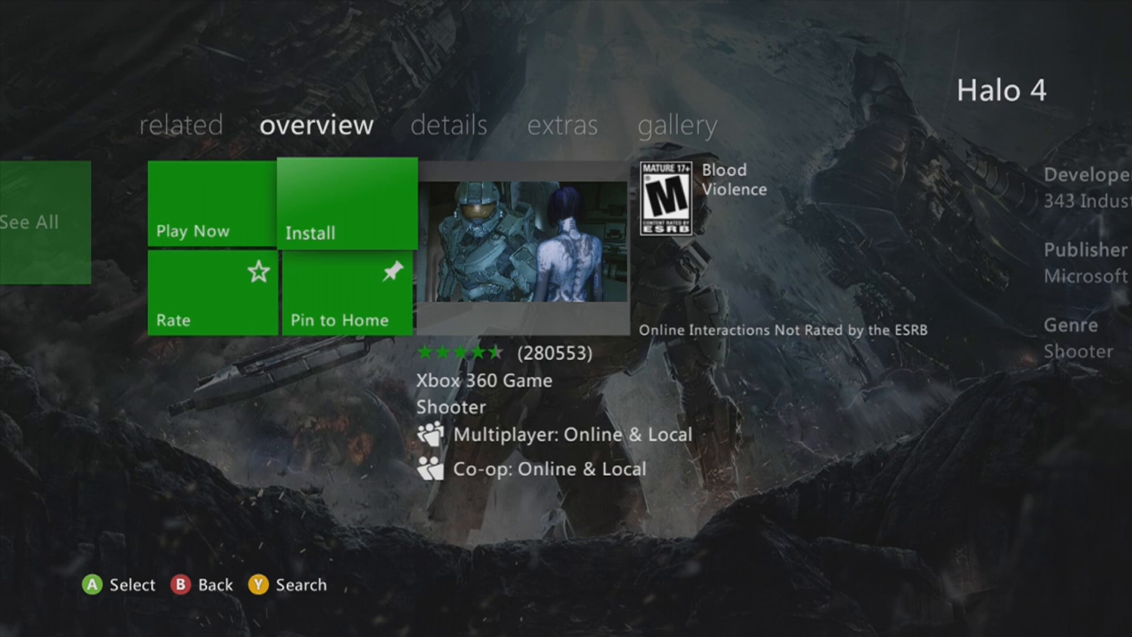
Step: Start and confirm the Halo 4 installation from the burned disc
click(345, 204)
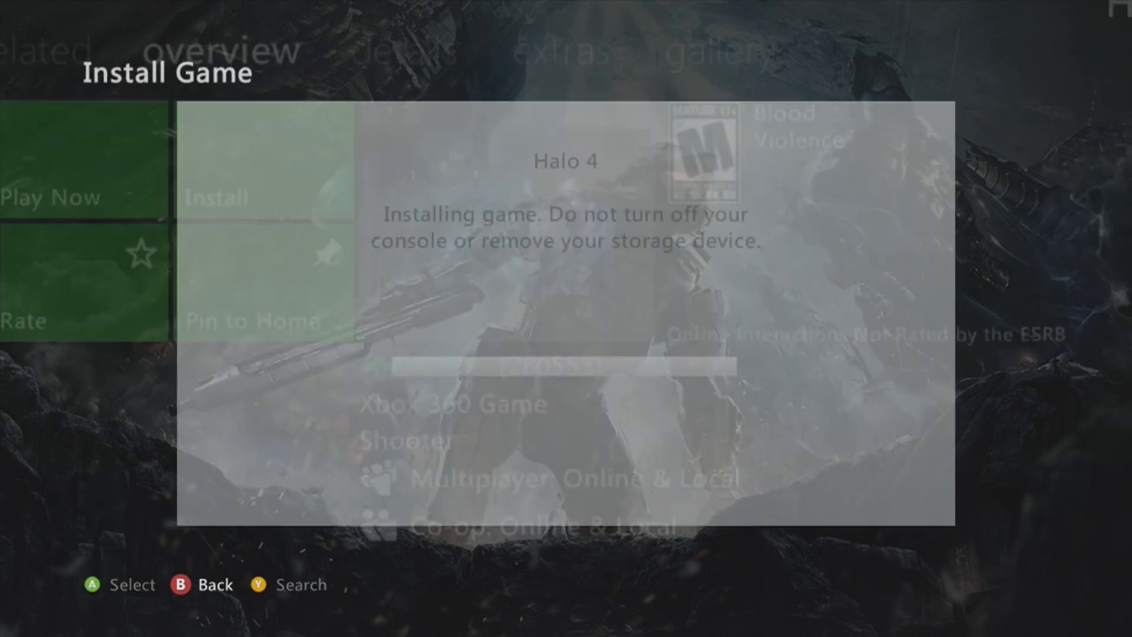
click(217, 197)
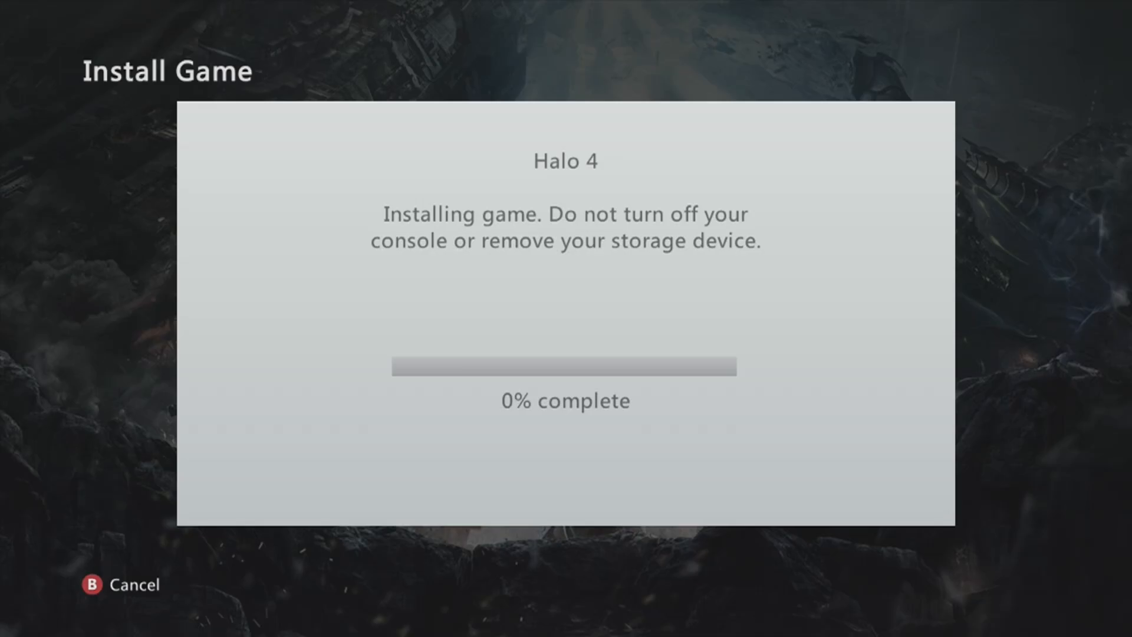